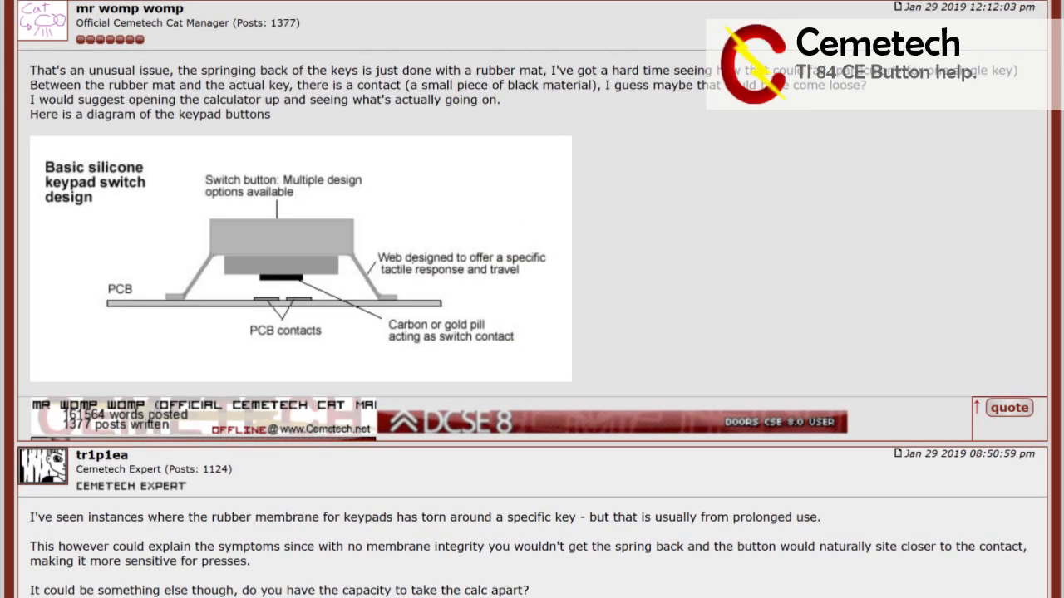
Scroll from the keypad button help thread to the 'Benchmarking all CE OSes' topic and its timings table
scroll("down", 3)
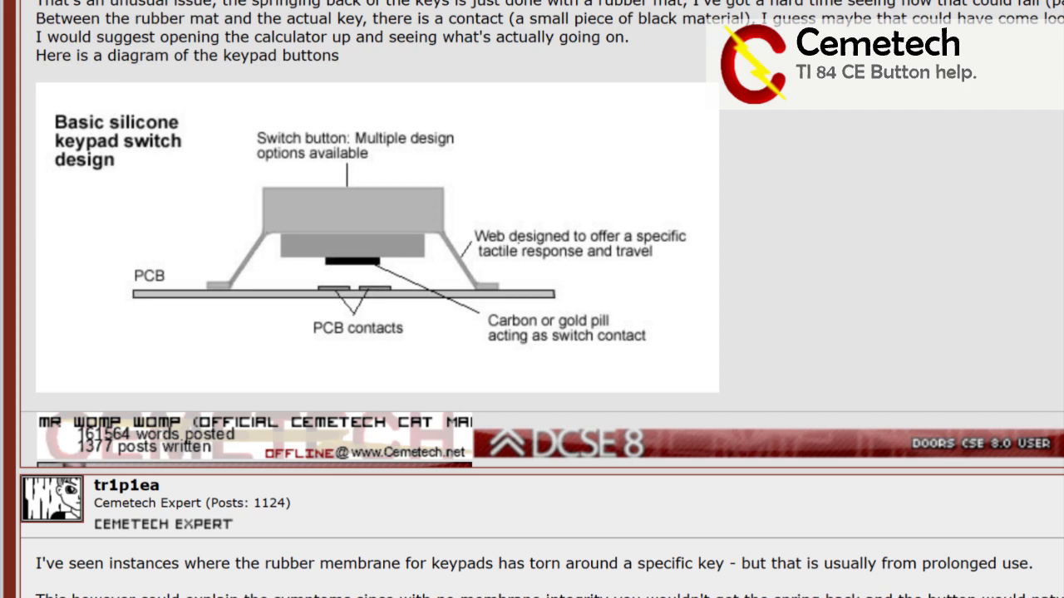
scroll("down", 3)
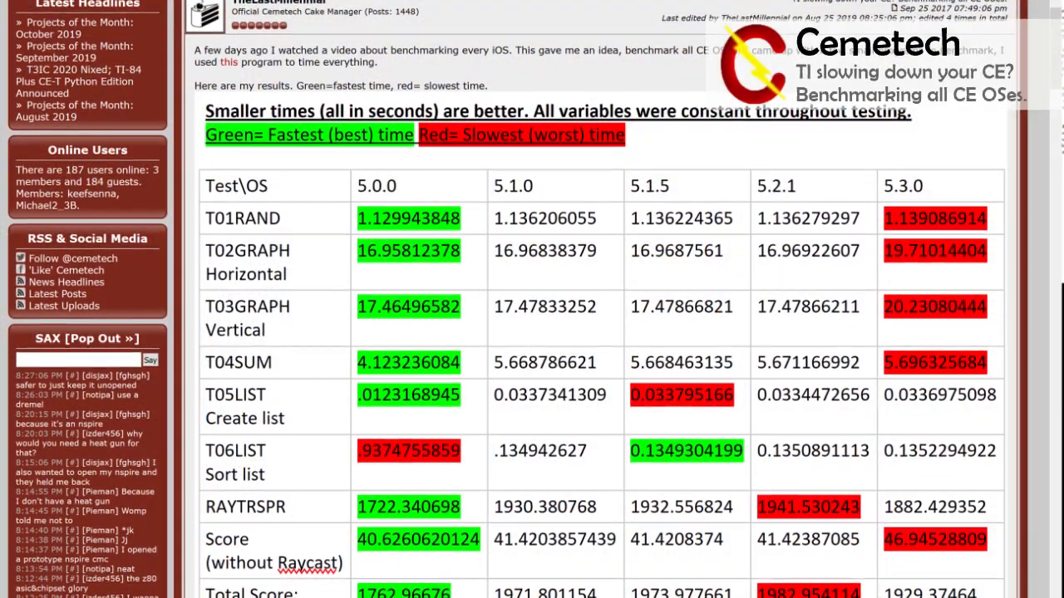
Scroll past the first benchmark table to the green-to-red results table and the author's commentary
scroll("down", 3)
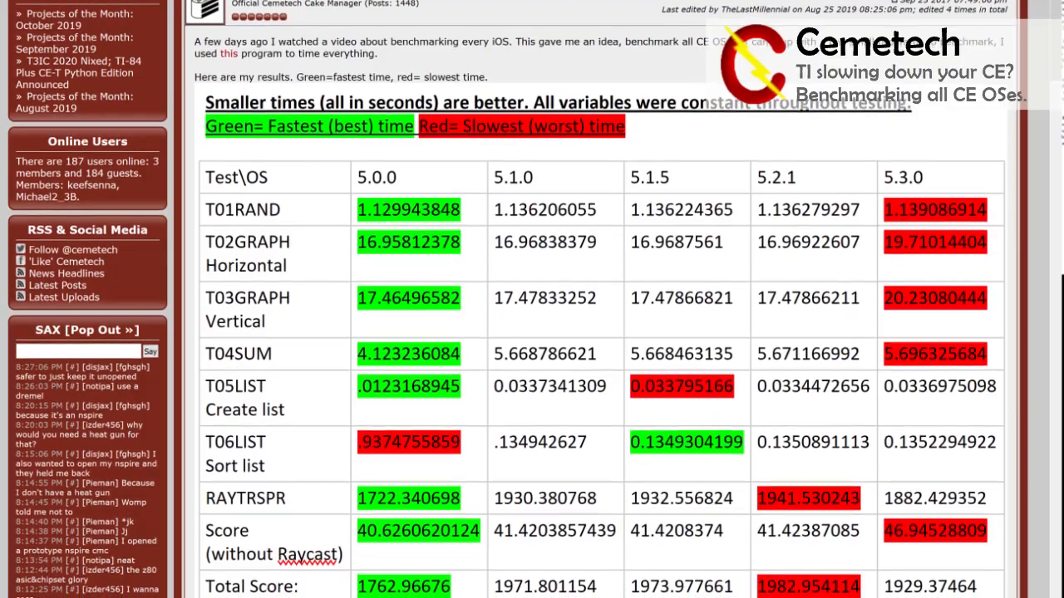
scroll("down", 3)
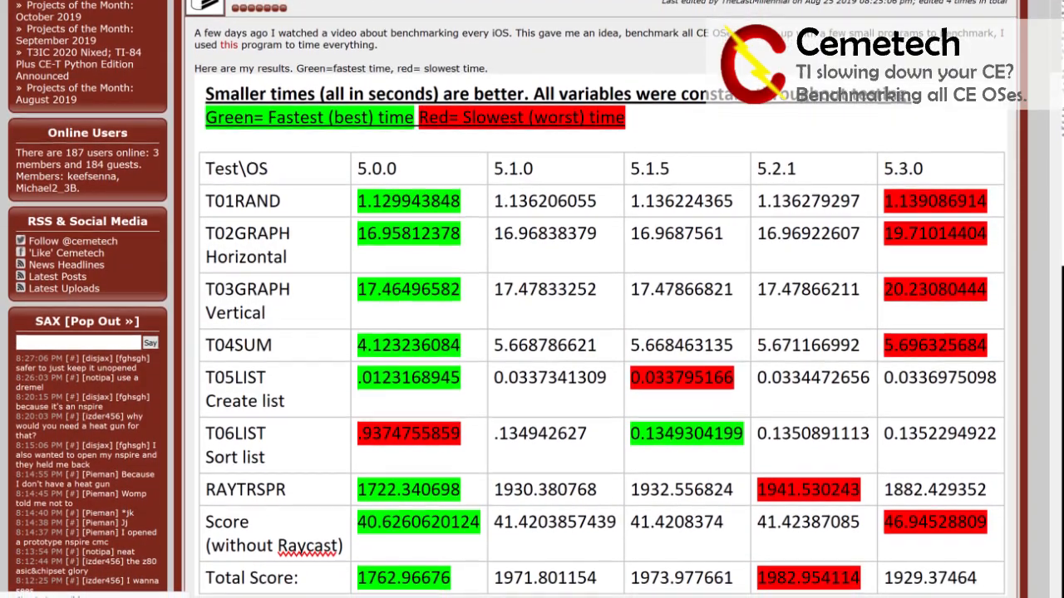
scroll("down", 3)
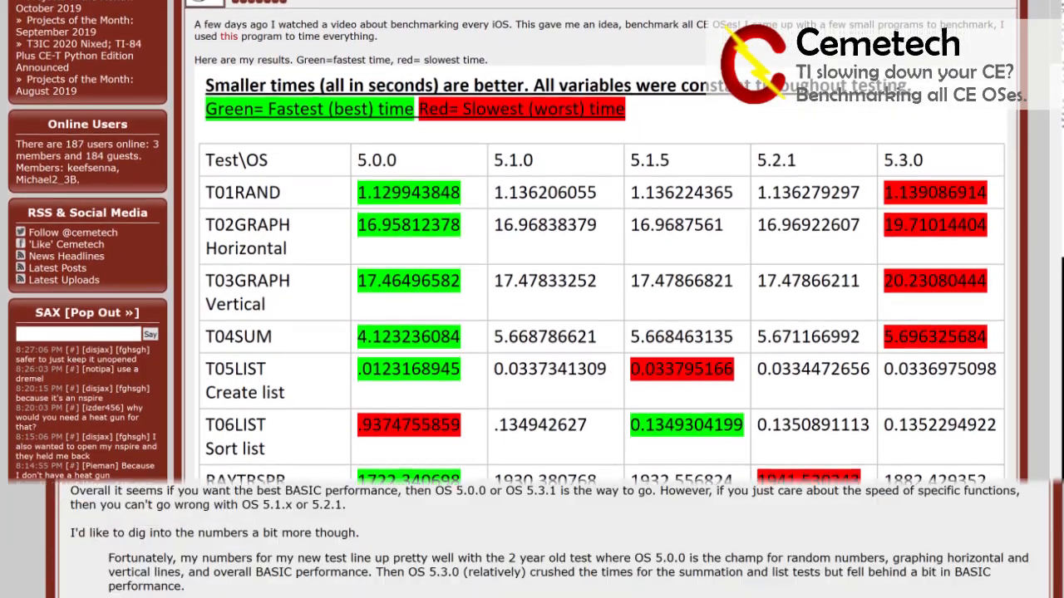
scroll("down", 3)
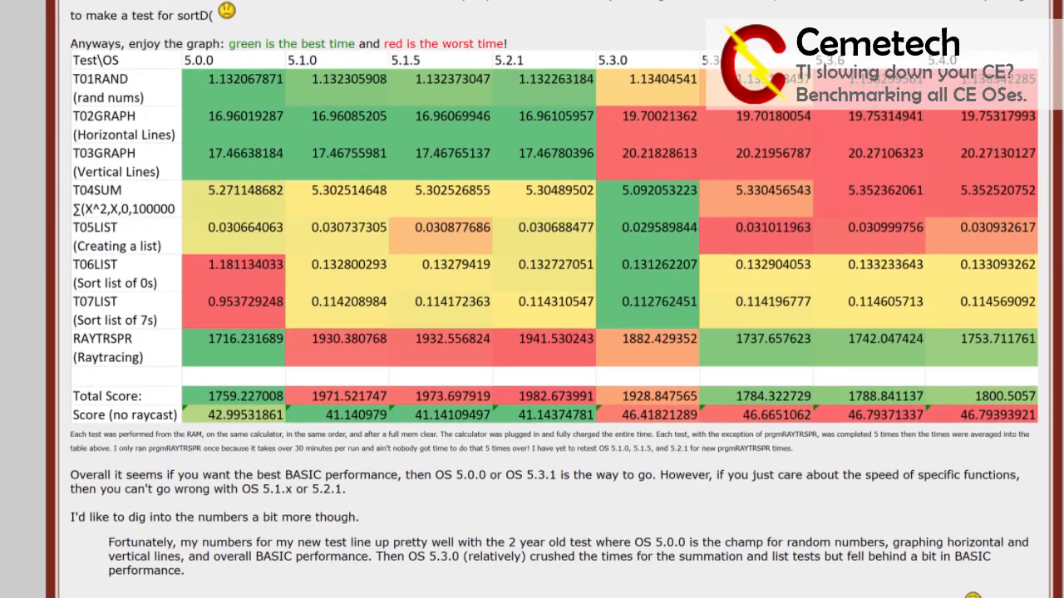
scroll("down", 3)
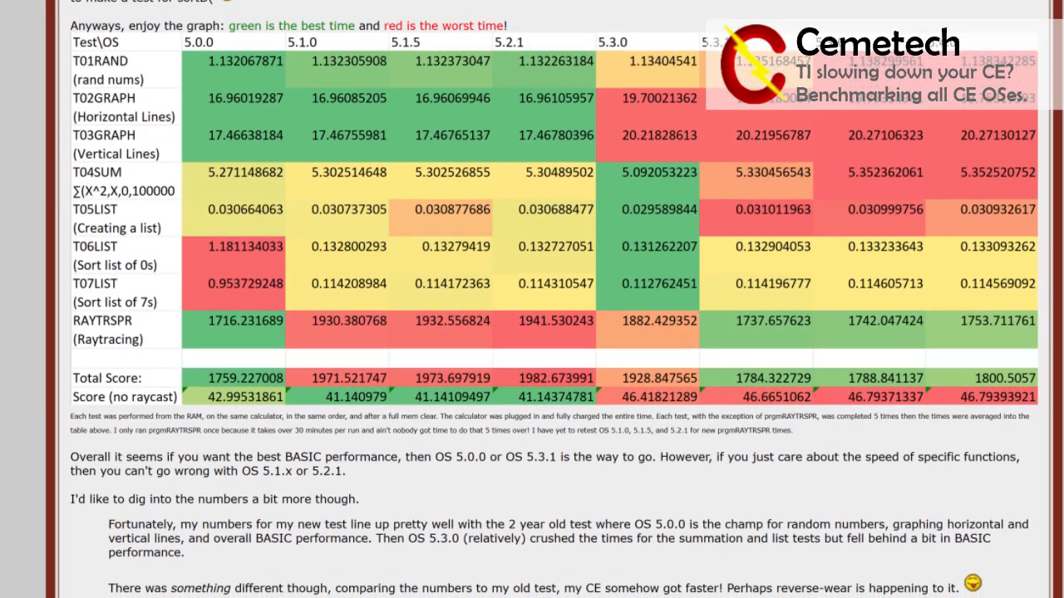
scroll("down", 3)
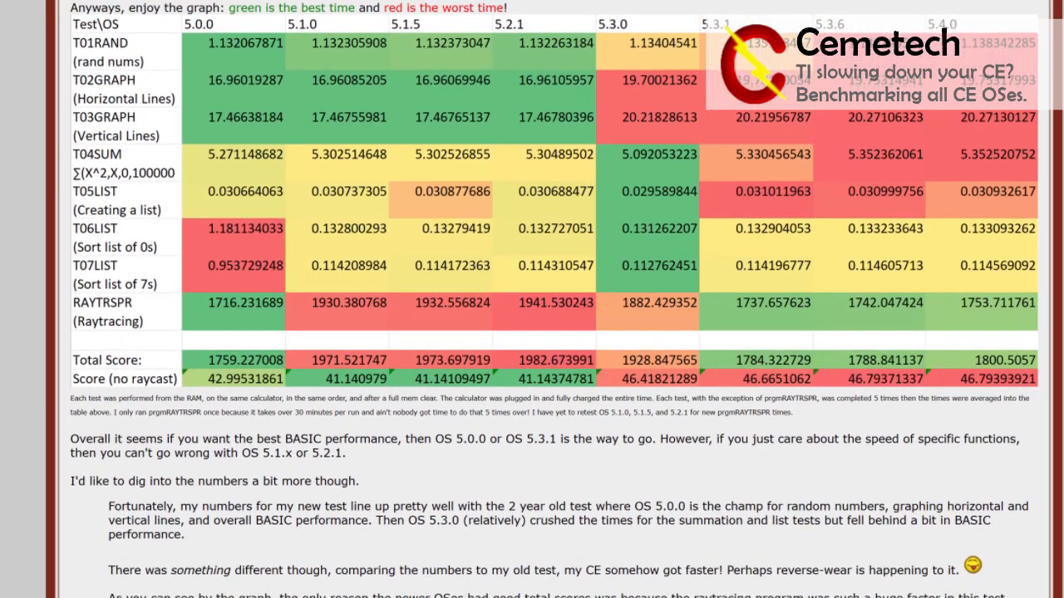
scroll("down", 3)
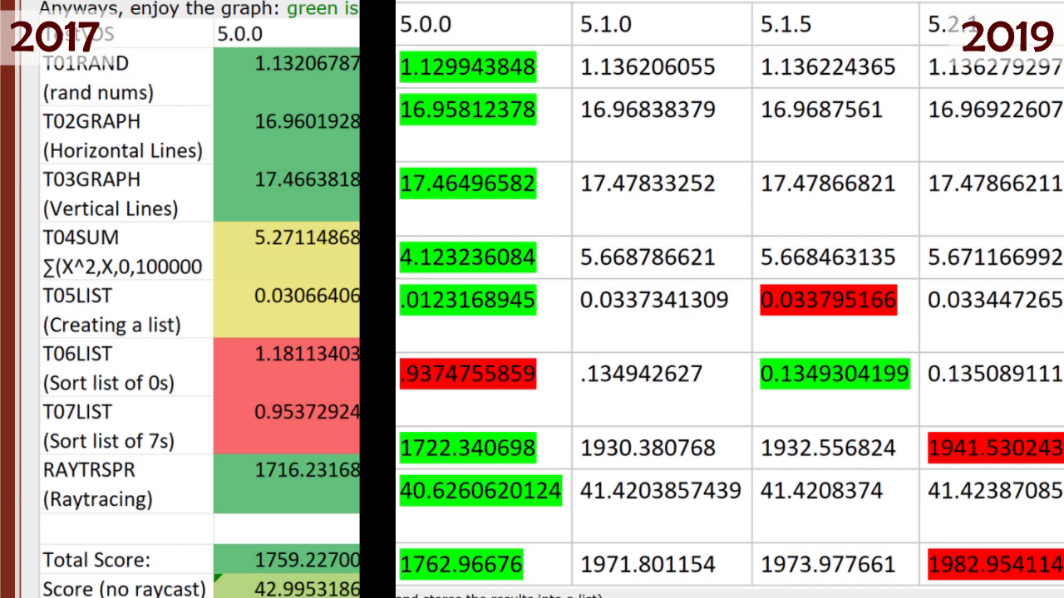
Move from the 2017 vs 2019 tables to footage of the black and white TI-84 Plus CE calculators
scroll("right", 3)
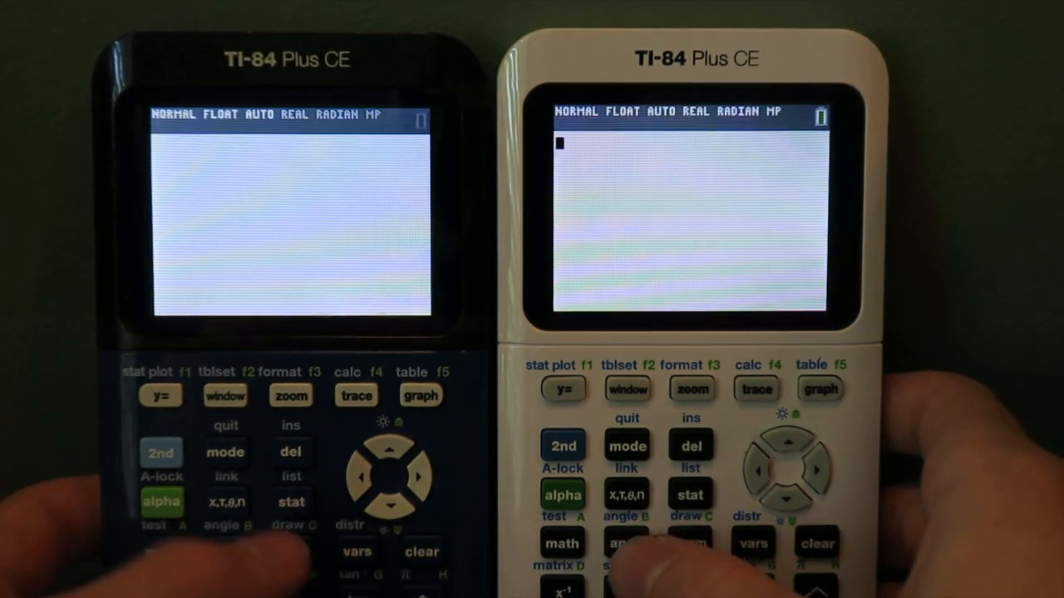
Open 'Warning: do not upgrade to OS 5.3.1!' and scroll to the first post's catalog screenshot
left_click(624, 544)
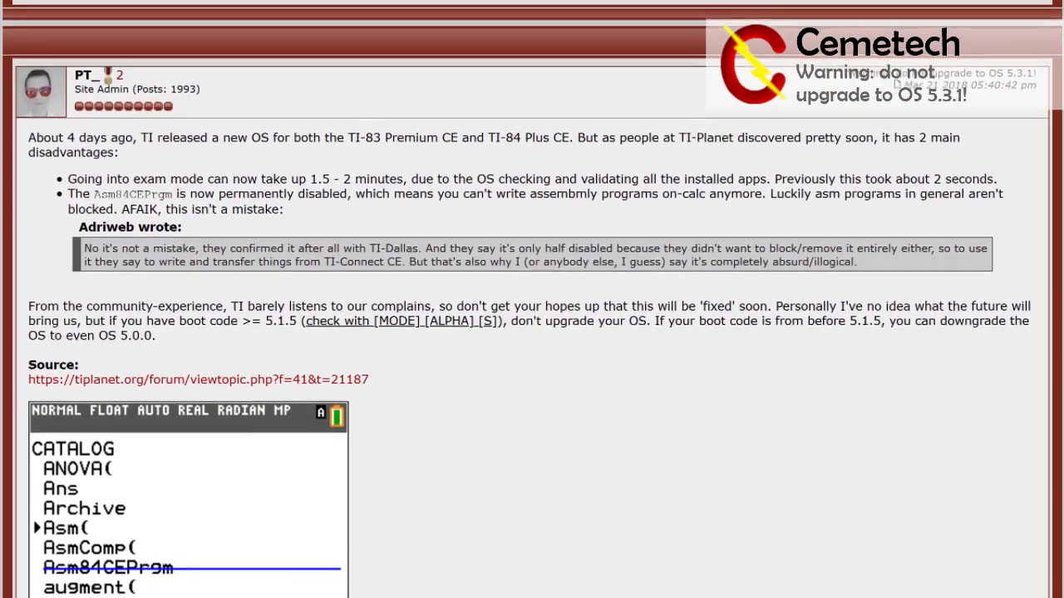
scroll("down", 3)
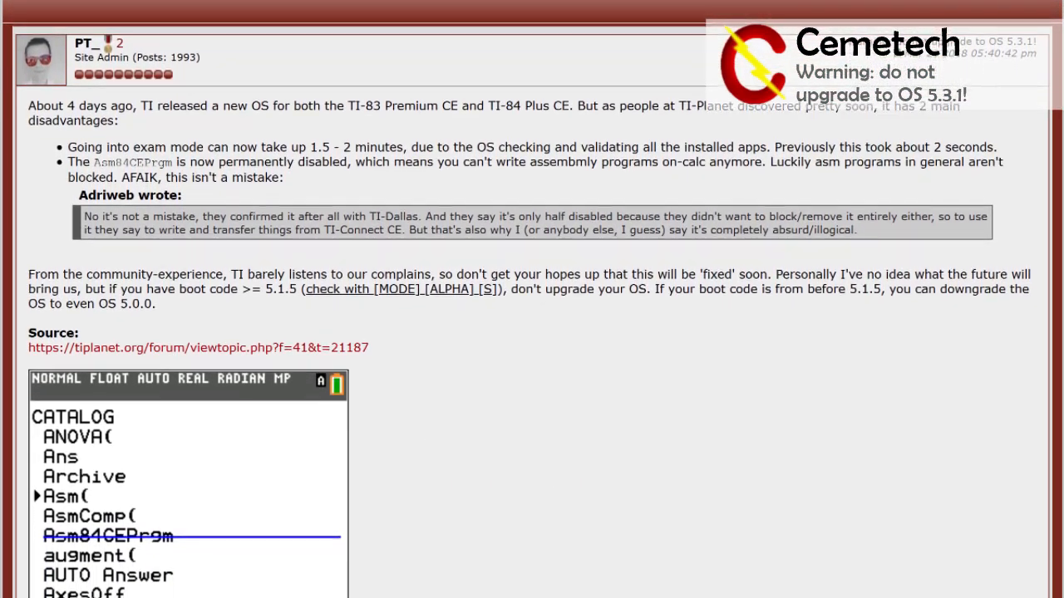